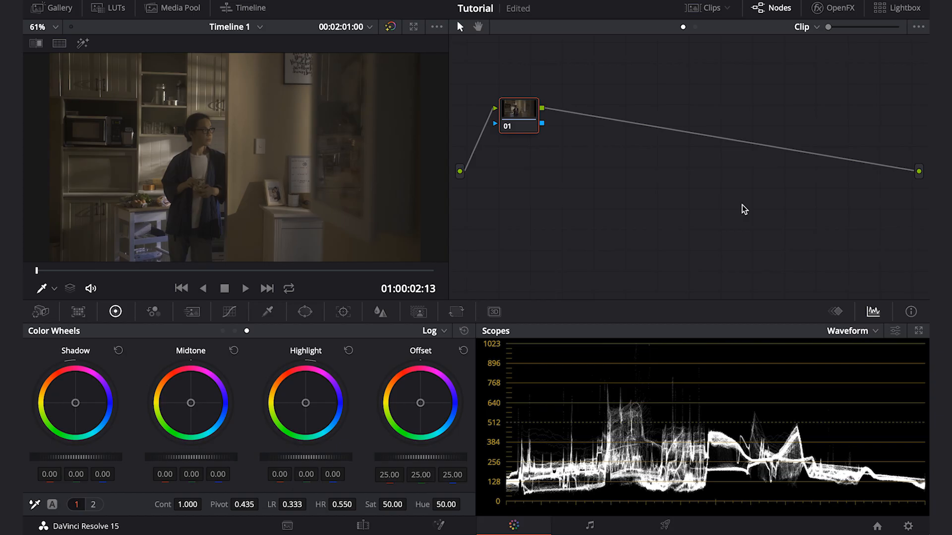
Label the clip's first node "Correction" via its Node Label option
right_click(518, 115)
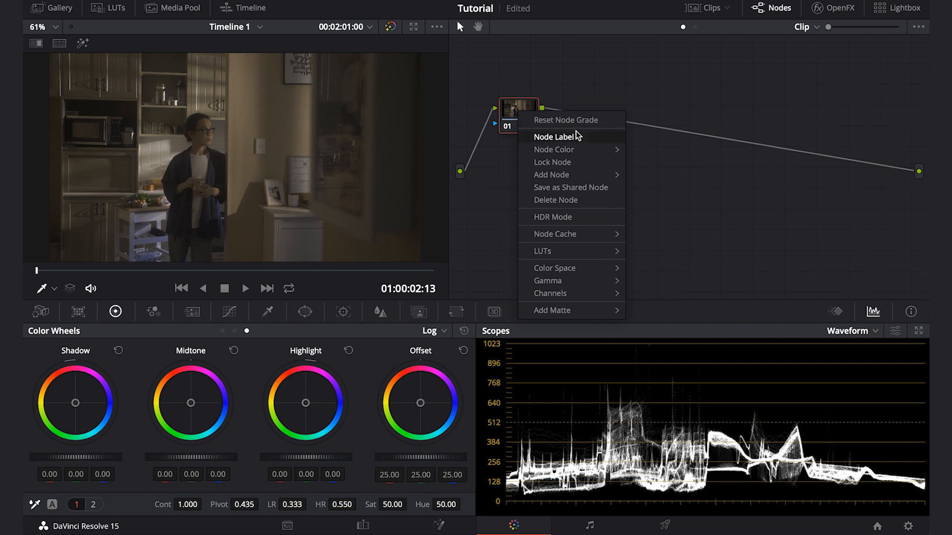
click(553, 136)
text(Correction)
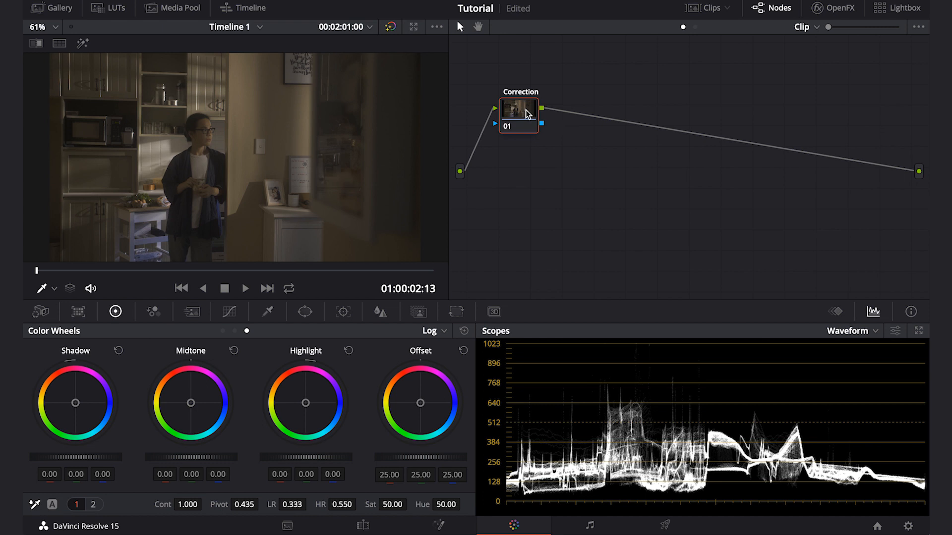
Add a serial node after Correction to hold the Color Space Transform, named CST
right_click(518, 112)
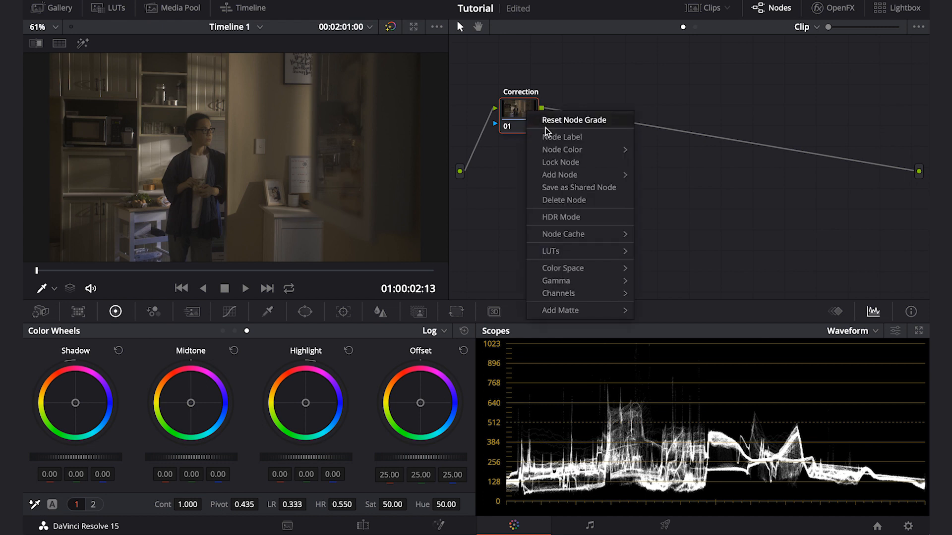
click(559, 174)
text(color space)
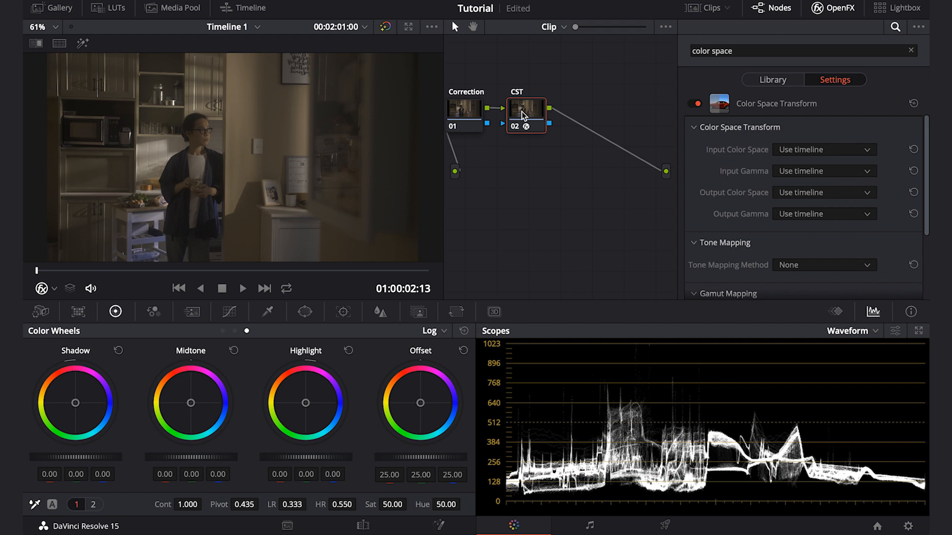
mouse_move(821, 153)
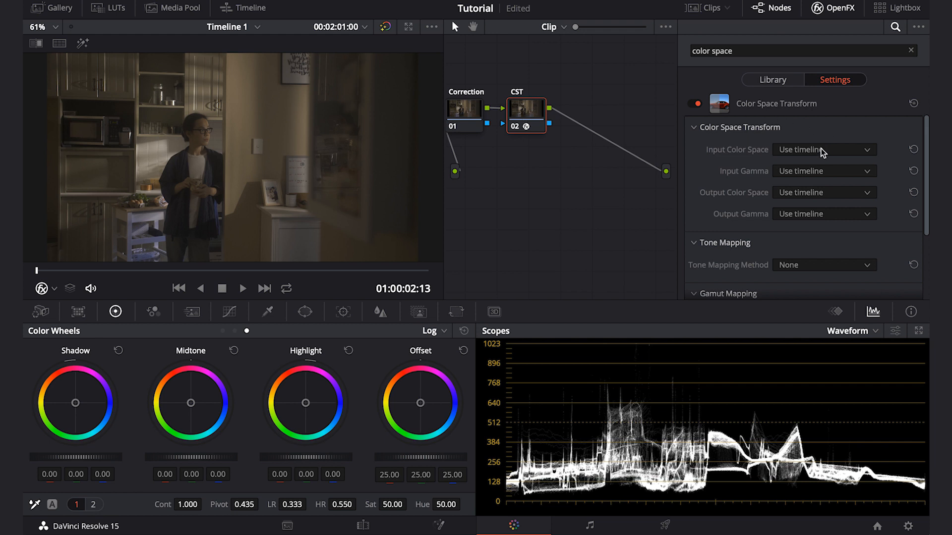
Set CST input to Rec.2100 / Rec.2100 HLG and output to Rec.709 / Panasonic V-Log
click(823, 150)
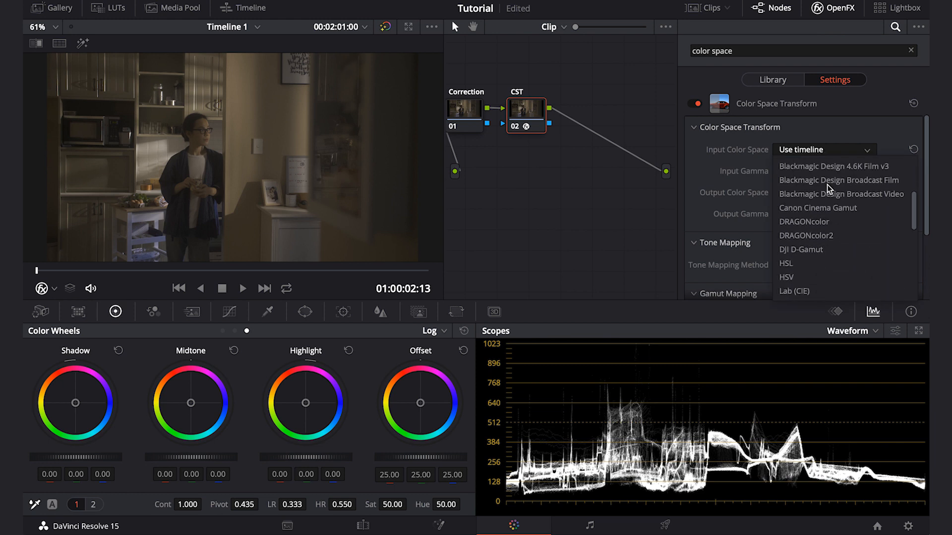
scroll(down, 3)
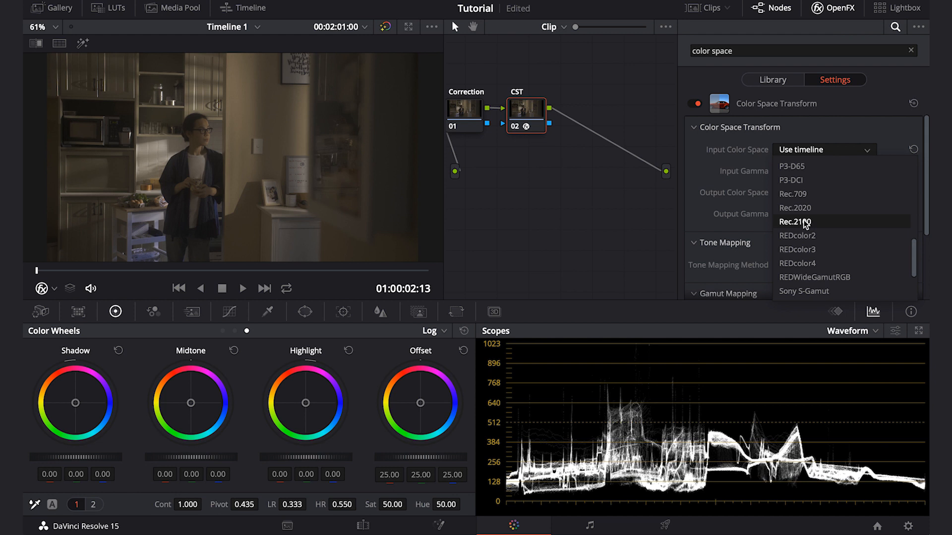
click(796, 221)
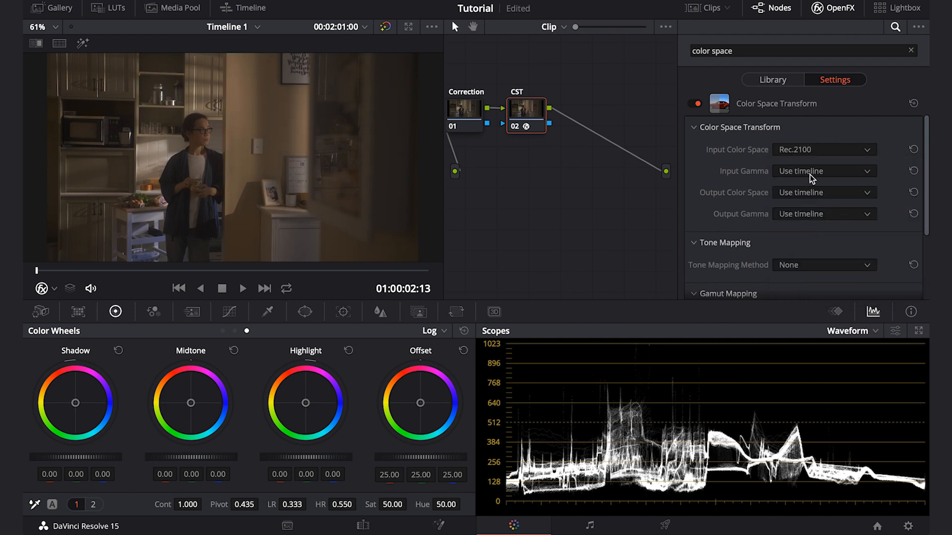
click(822, 171)
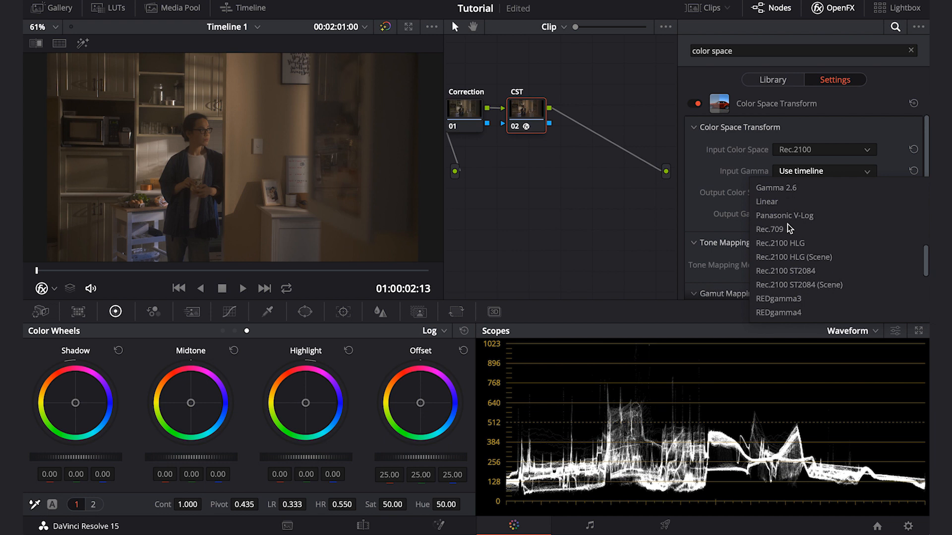
click(780, 243)
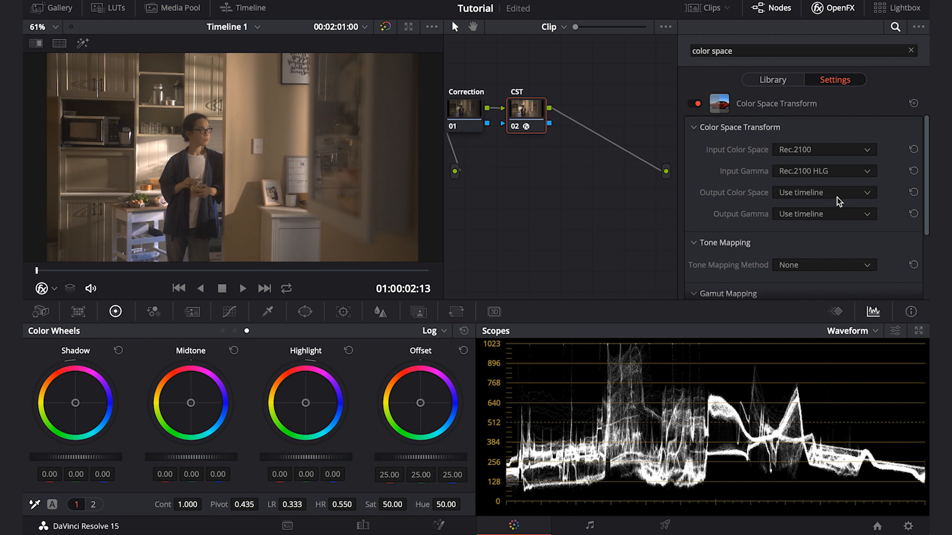
click(823, 193)
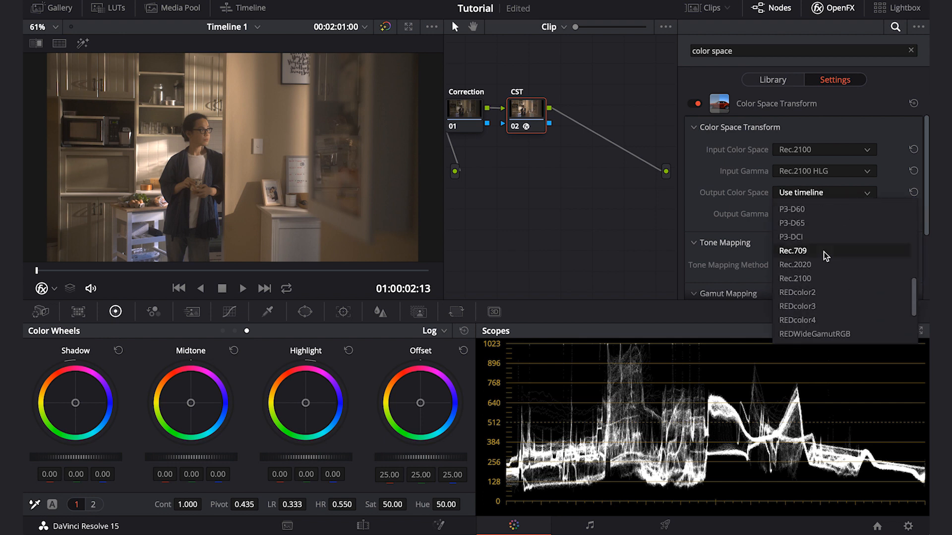
click(793, 250)
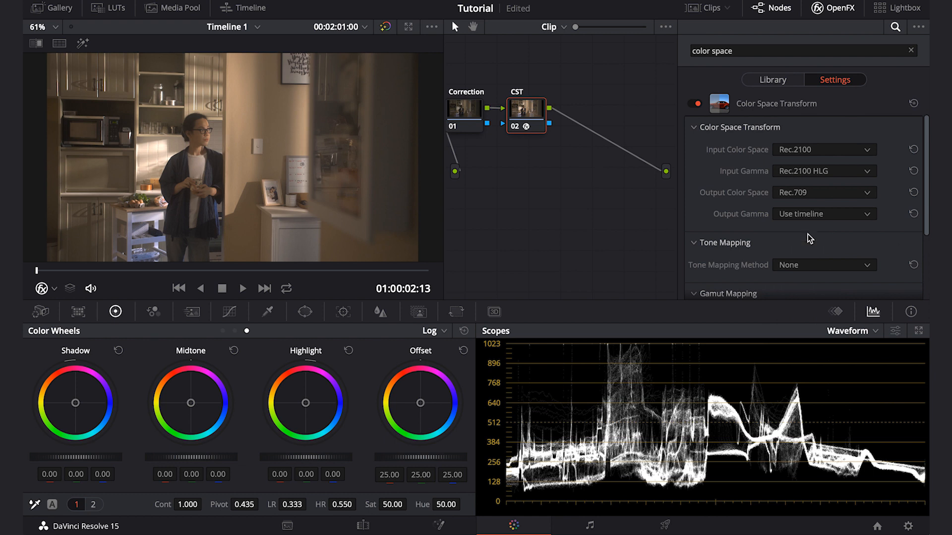
click(822, 214)
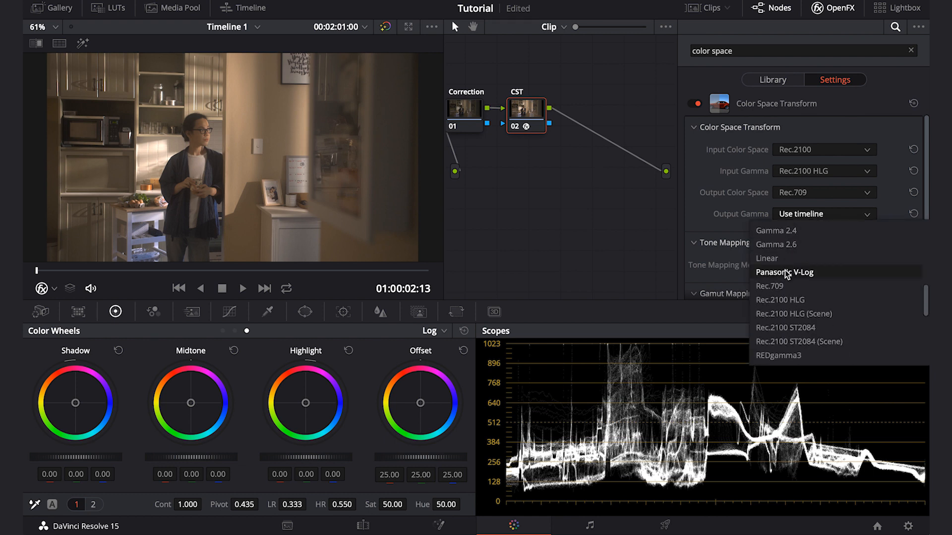
click(784, 272)
text(VLo)
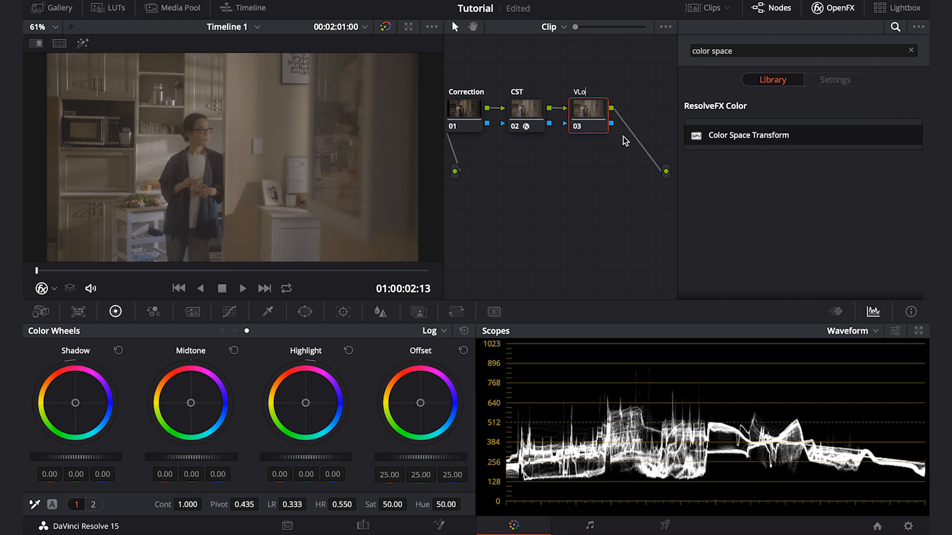
Apply the GHa Daylight (LogC) - Vedro El Citra 3D LUT to the VLog node
right_click(587, 115)
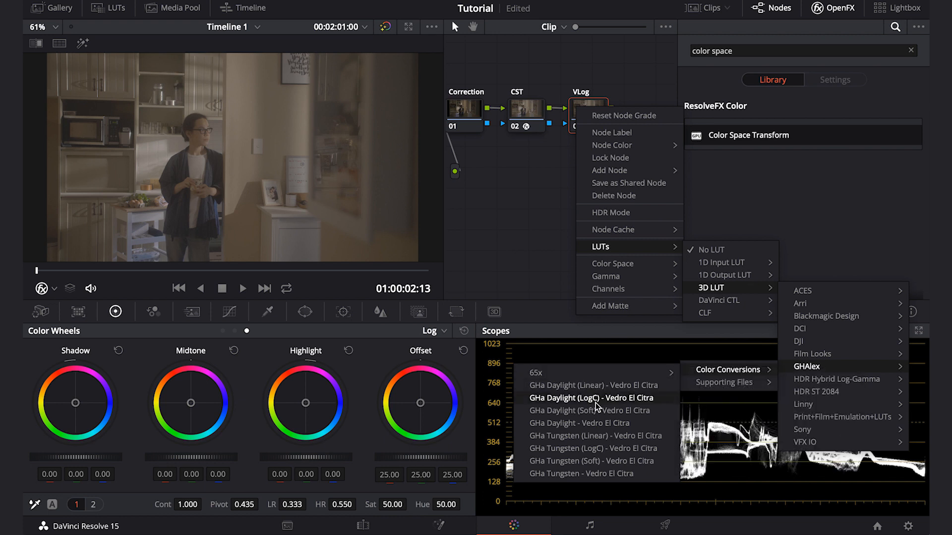
click(589, 397)
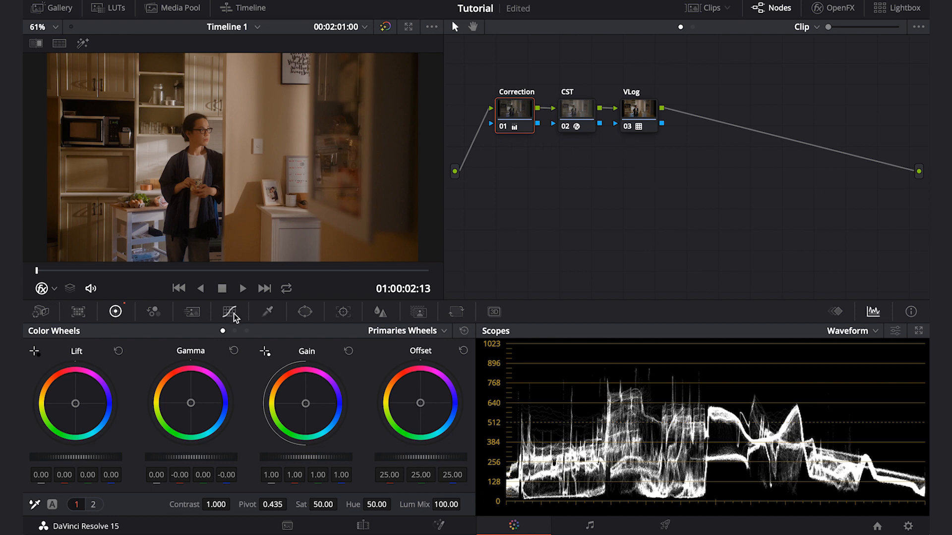
Bend a brightening luma curve on Correction, then on a node after VLog, to compare
click(229, 312)
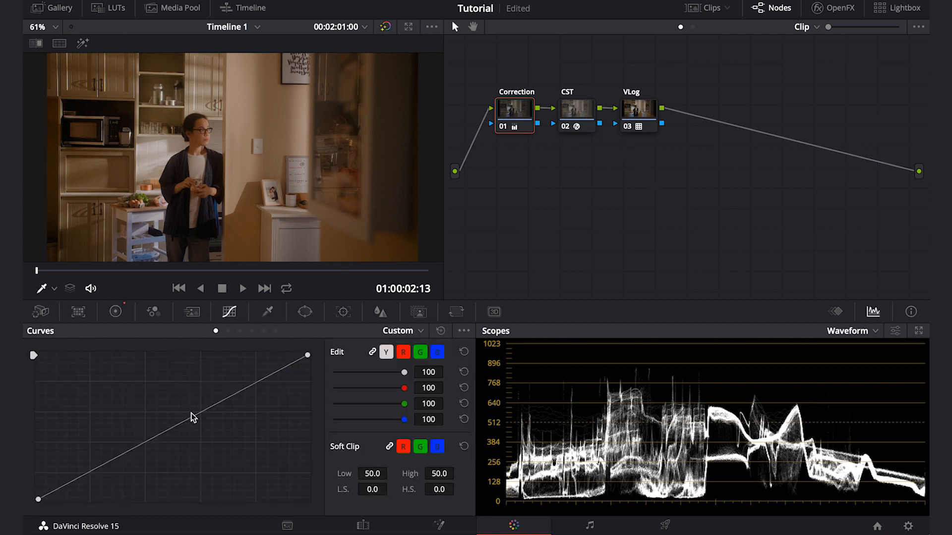
drag(203, 417, 204, 385)
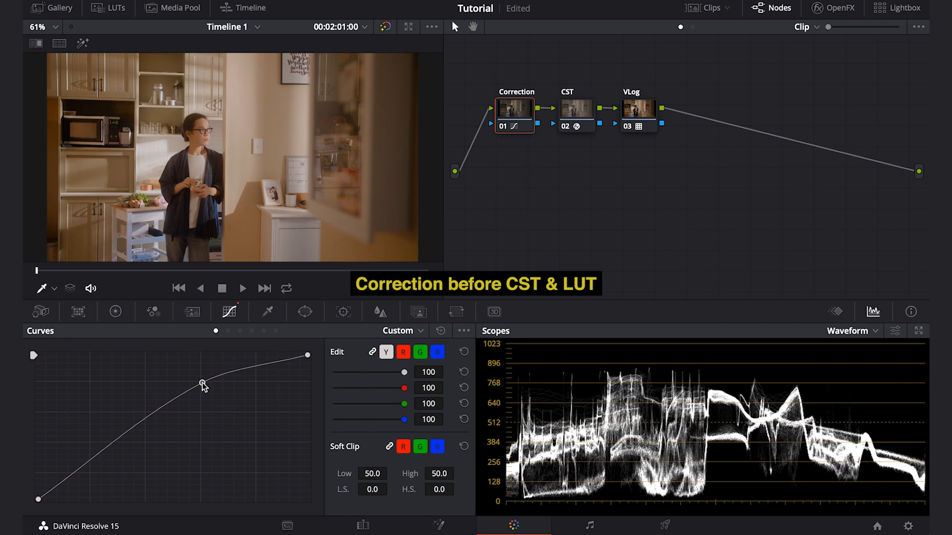
drag(203, 386, 88, 473)
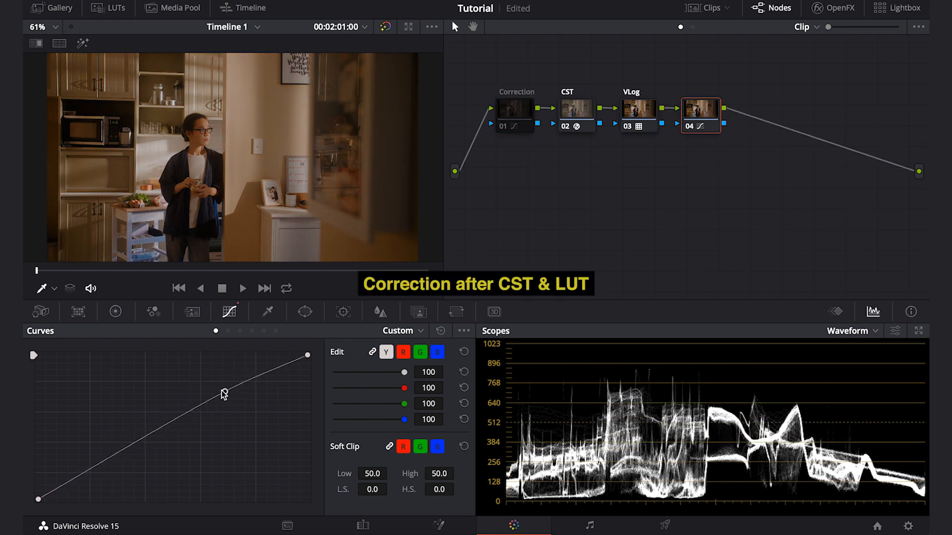
drag(220, 394, 91, 475)
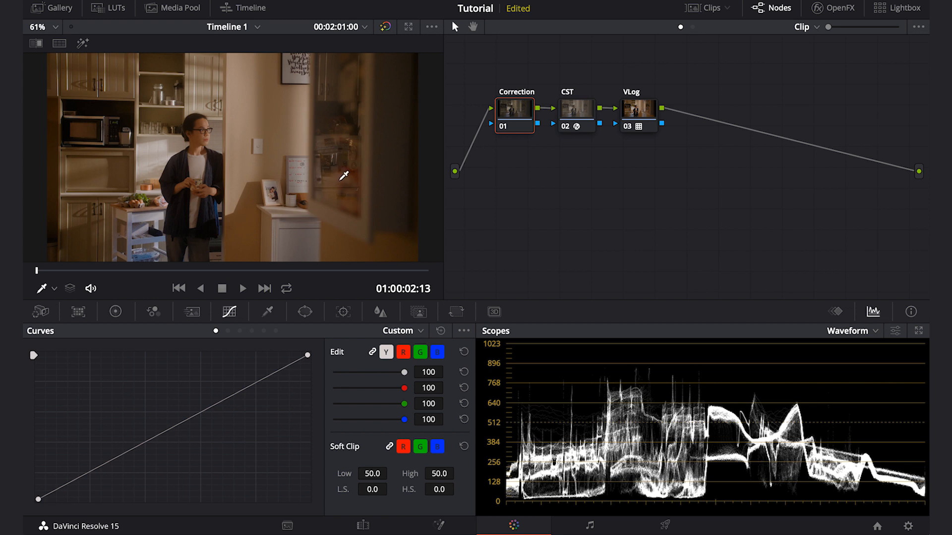
Show the Primaries temperature controls to cool Correction with Temp -600
click(114, 311)
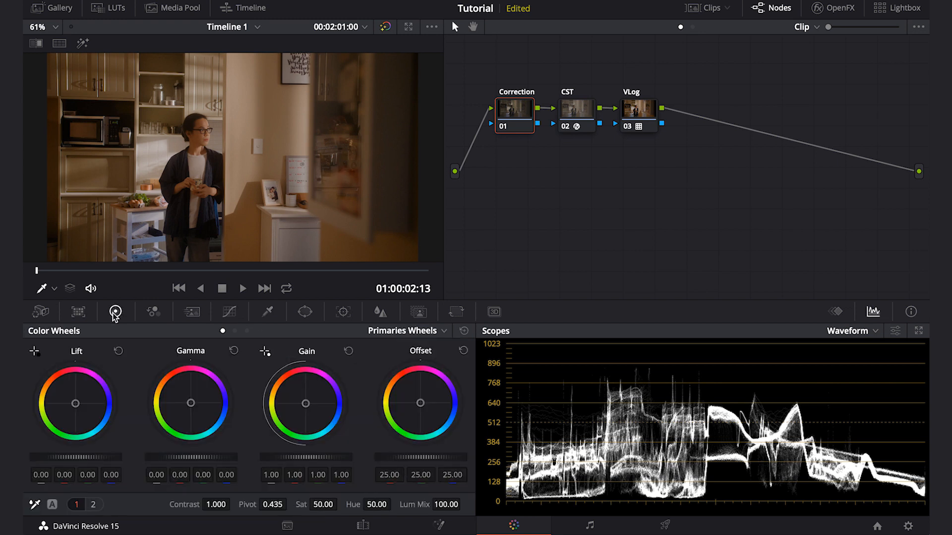
click(93, 505)
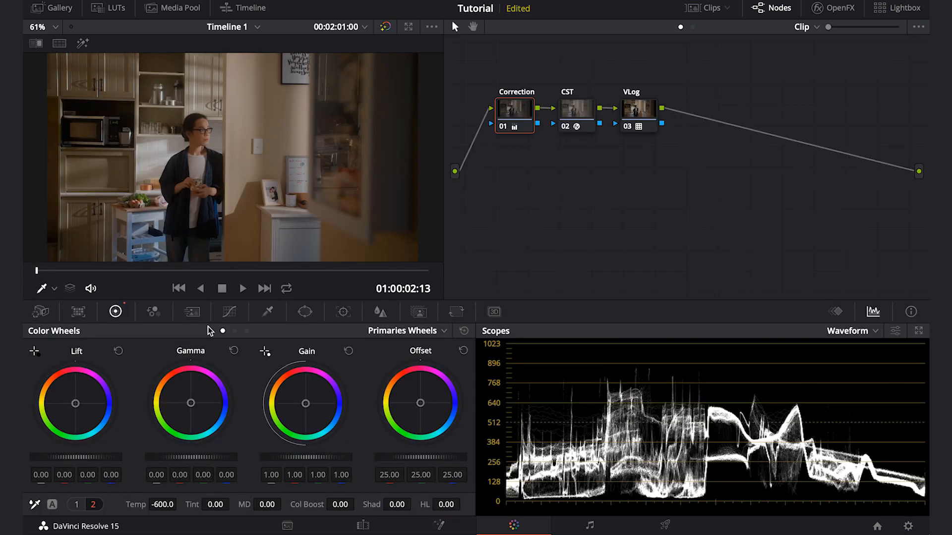
mouse_move(190, 410)
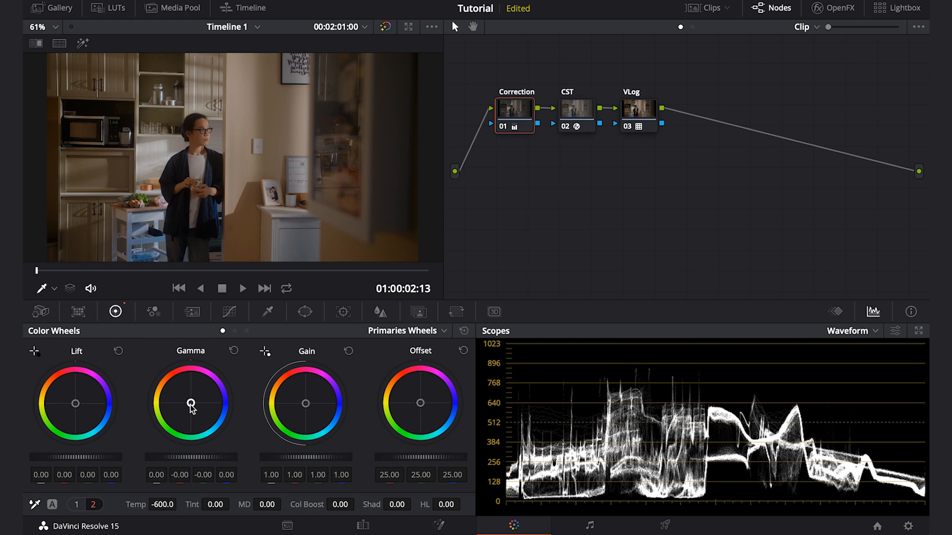
mouse_move(212, 130)
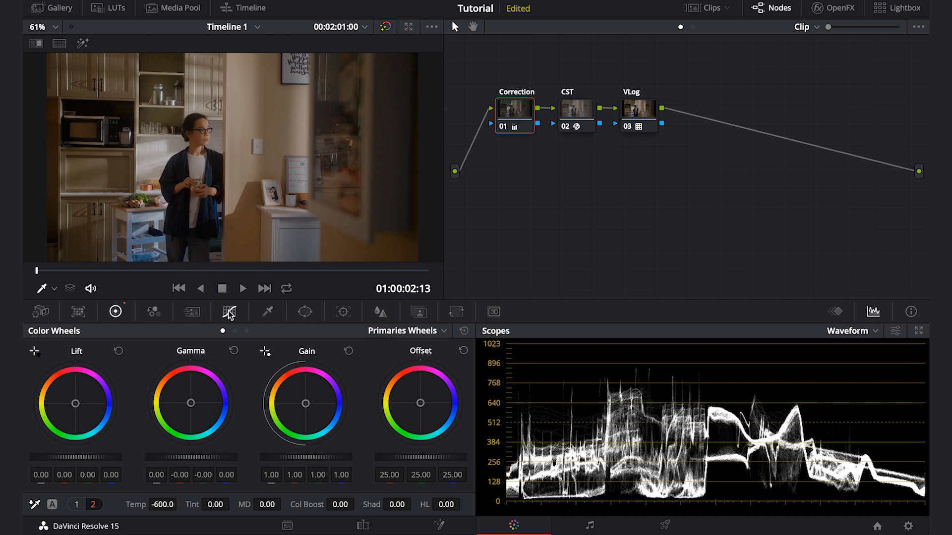
Dip the shadows on the Correction node's custom curve with a new lower control point
click(229, 312)
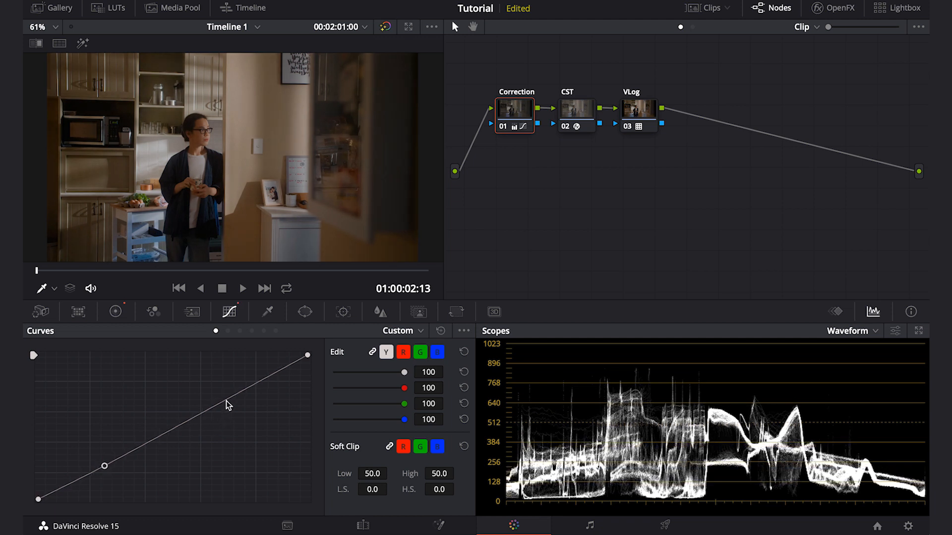
drag(226, 404, 219, 395)
text(Curve)
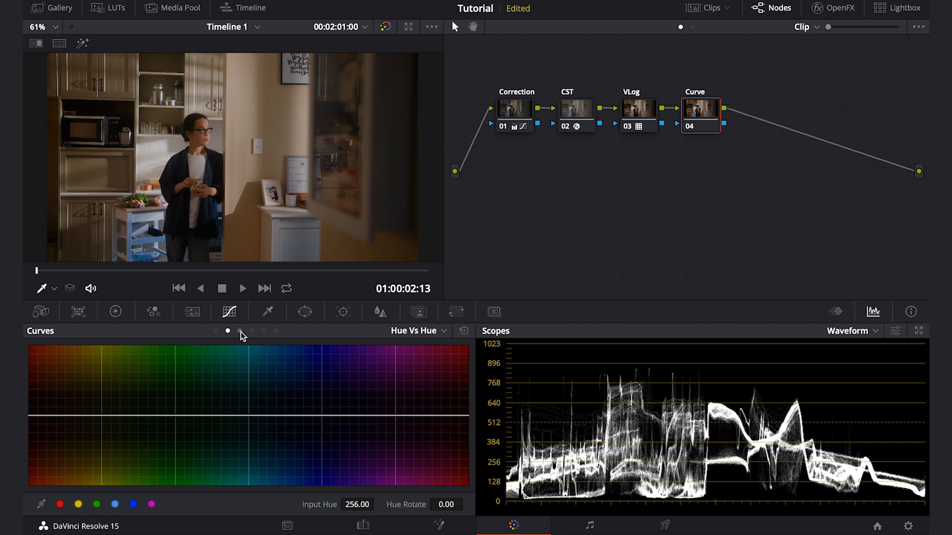
Lower blue-cyan saturation to about 0.63 on the Curve node's Hue vs Sat curve
click(239, 331)
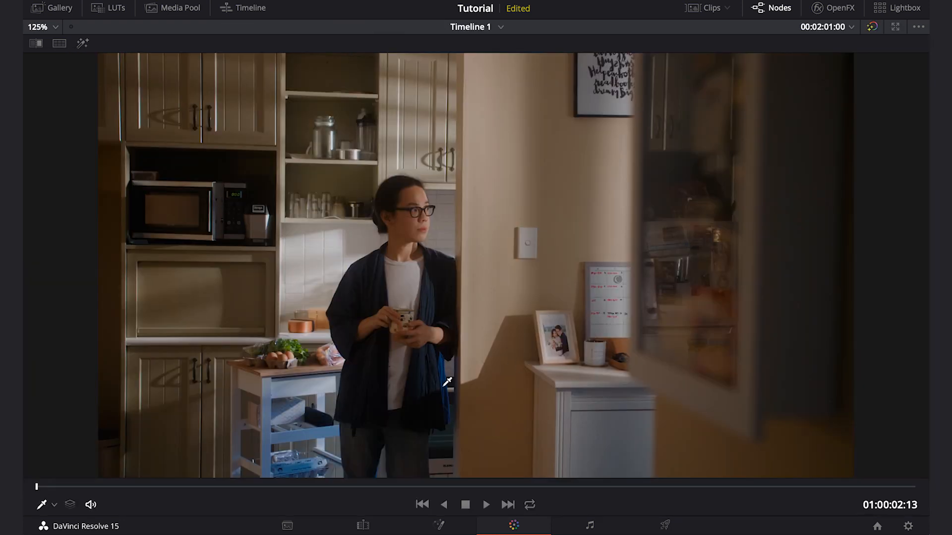
mouse_move(444, 381)
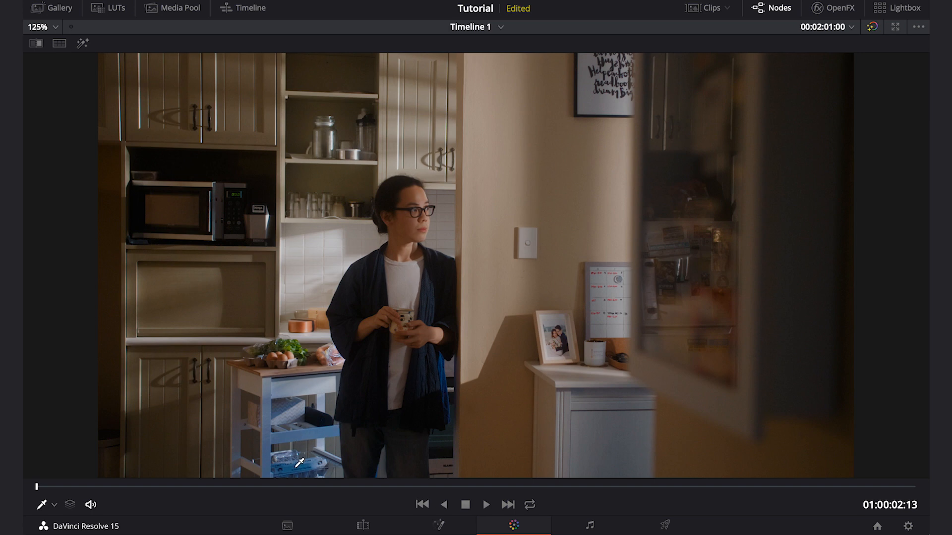
click(512, 525)
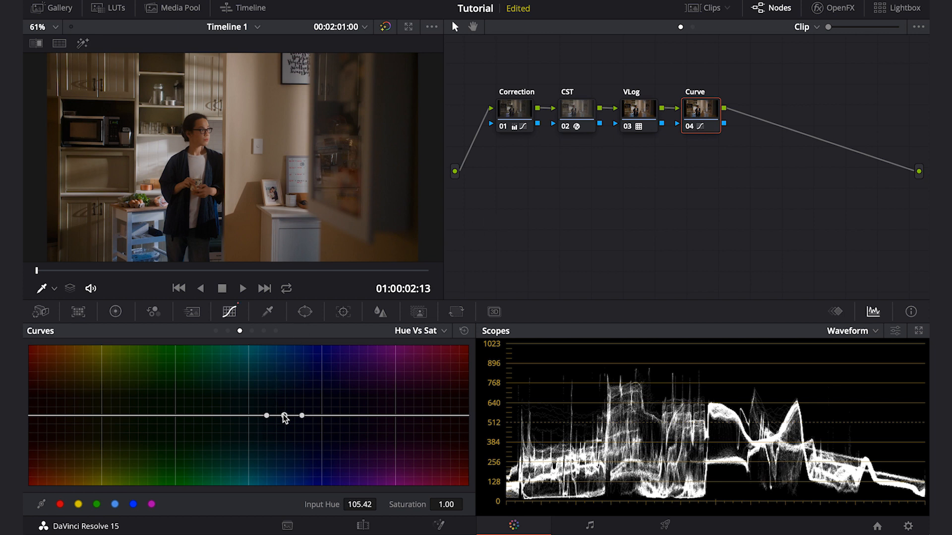
drag(283, 416, 284, 442)
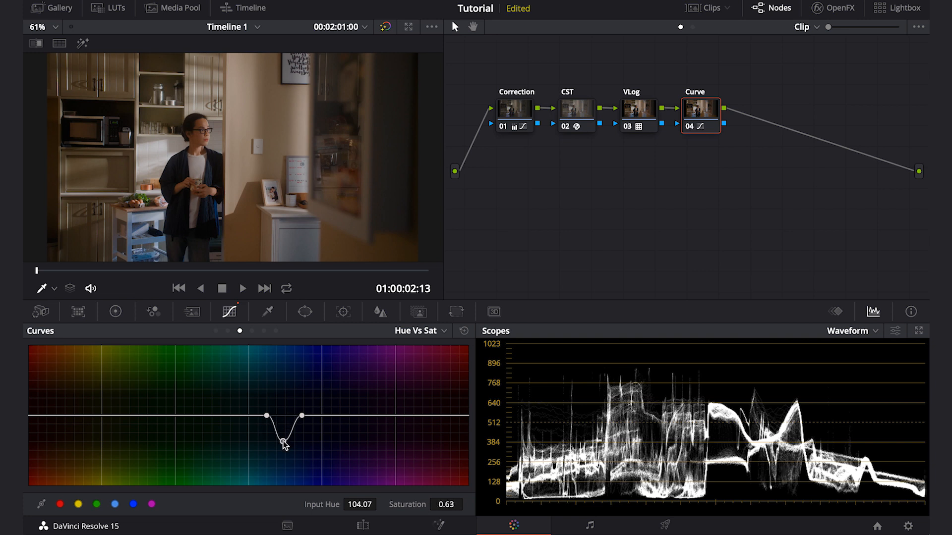
drag(286, 442, 286, 454)
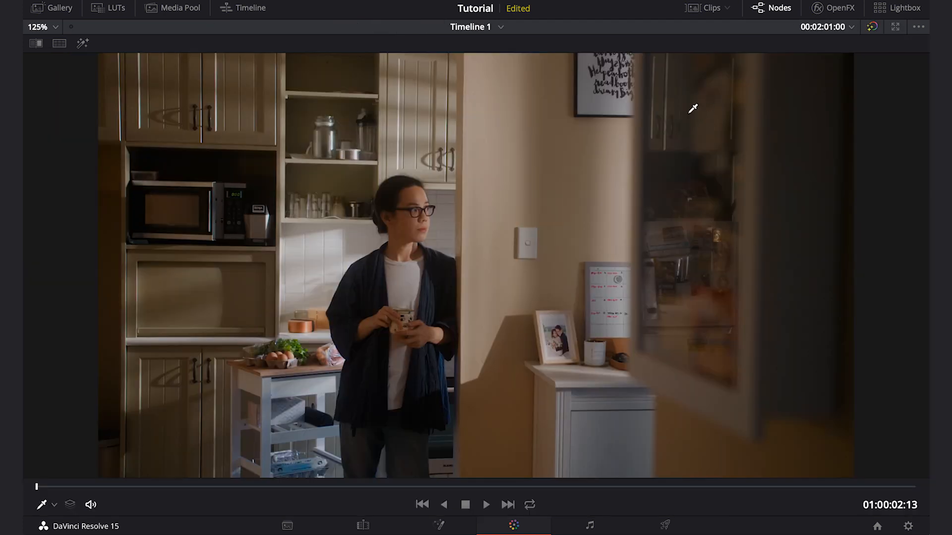
mouse_move(307, 284)
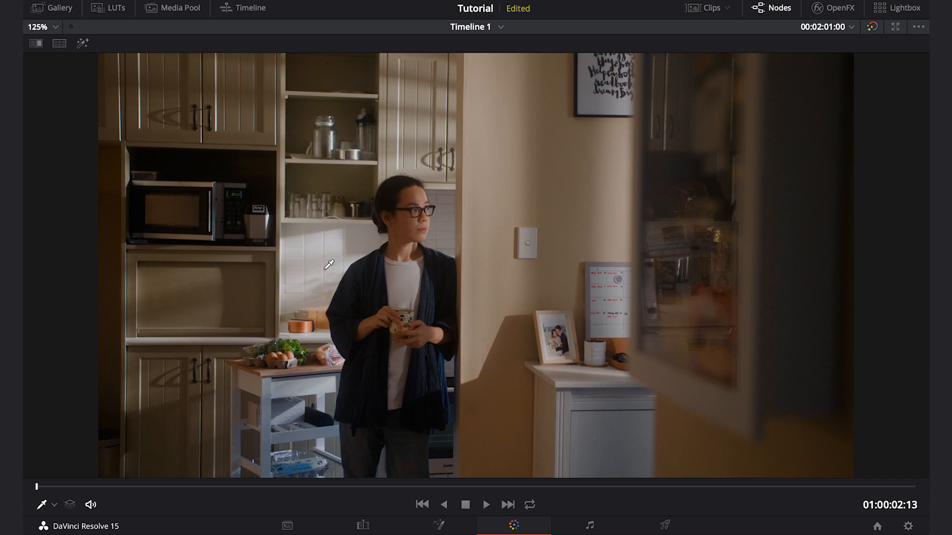
Name node 05 Yellow and push its Log Highlight wheel toward yellow
click(512, 526)
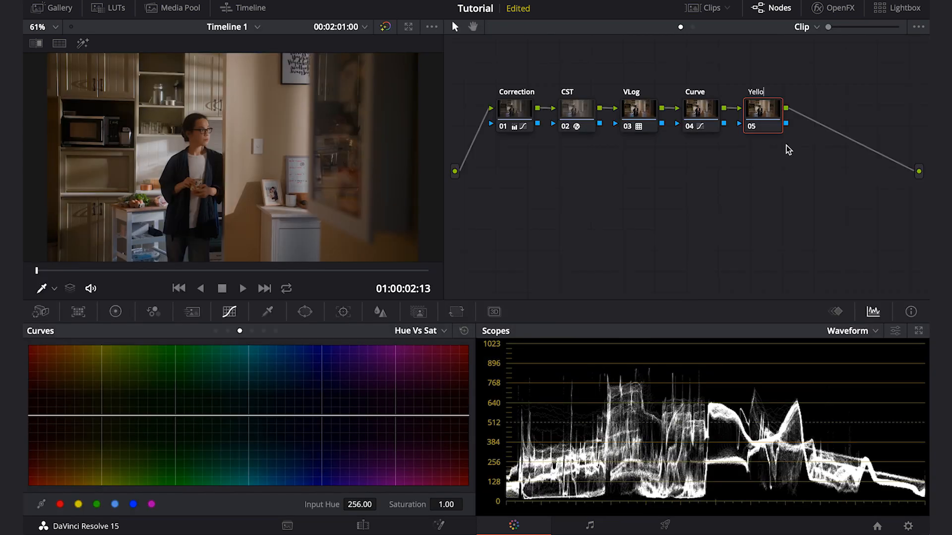
click(115, 313)
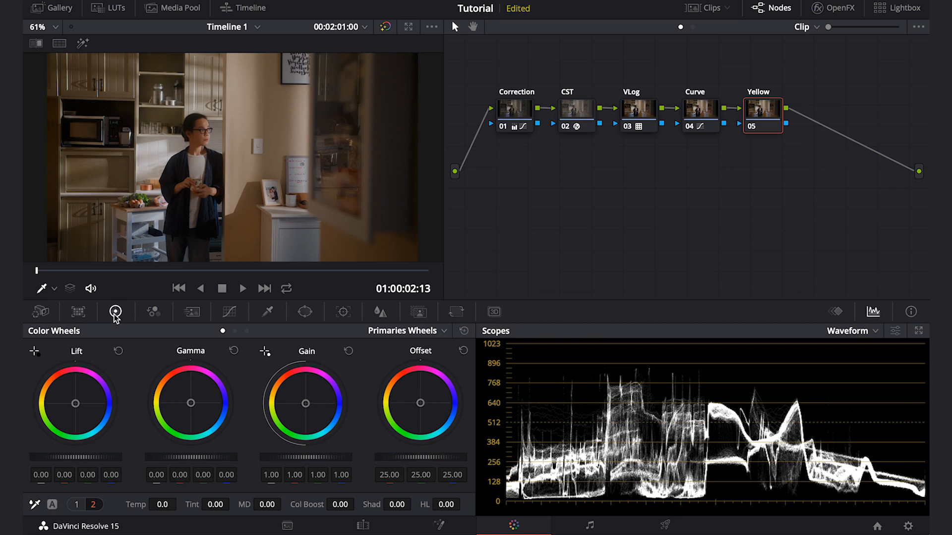
click(245, 332)
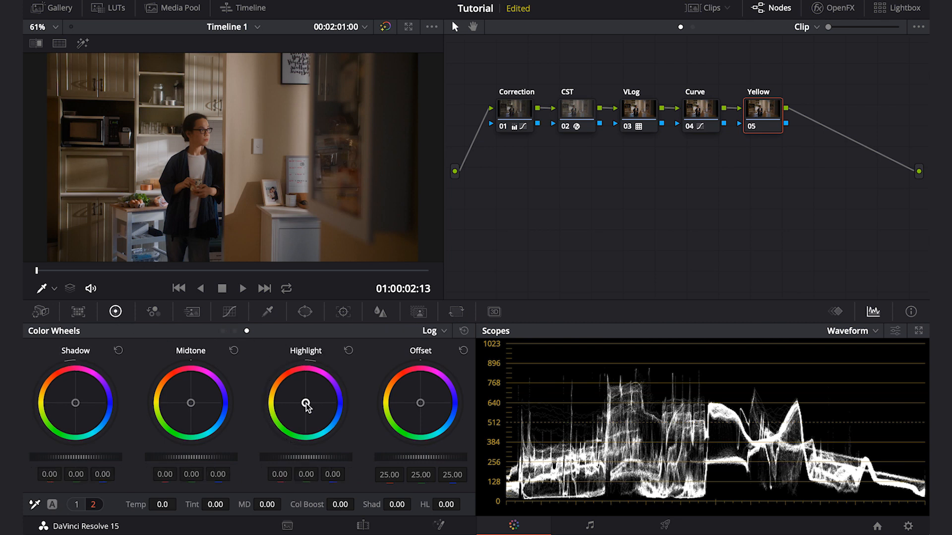
drag(305, 402, 297, 401)
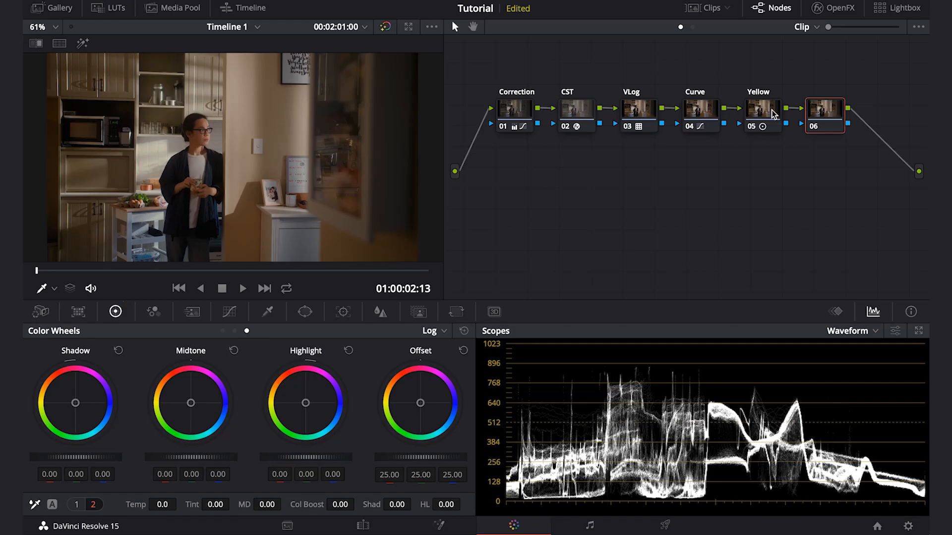
Label node 06 Halation and narrow its qualifier luminance to the 67–78 highlights with highlight preview
right_click(823, 112)
text(Halation)
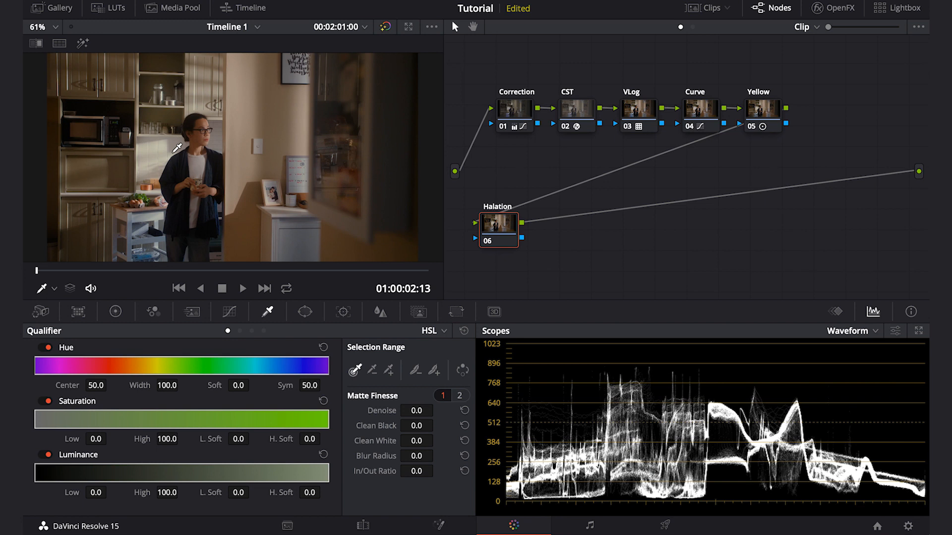
key(shift+h)
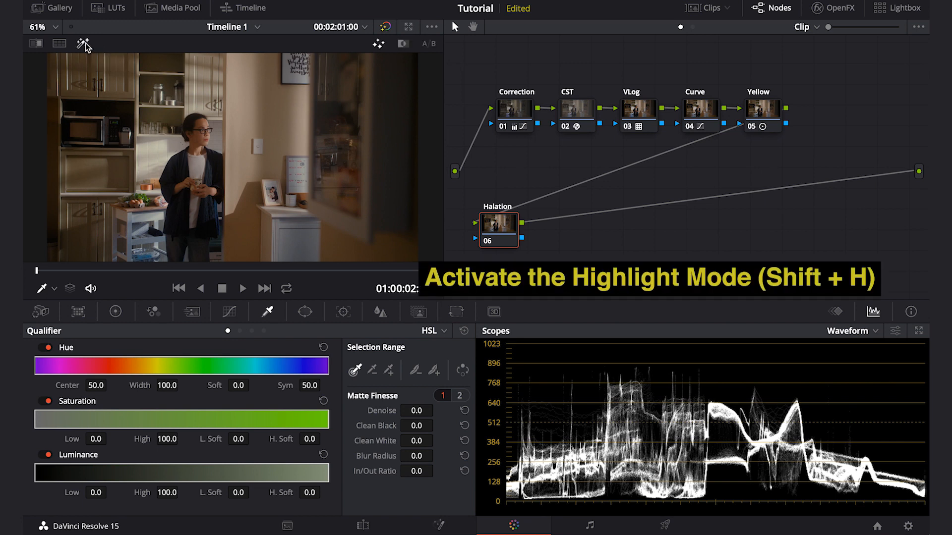
mouse_move(145, 147)
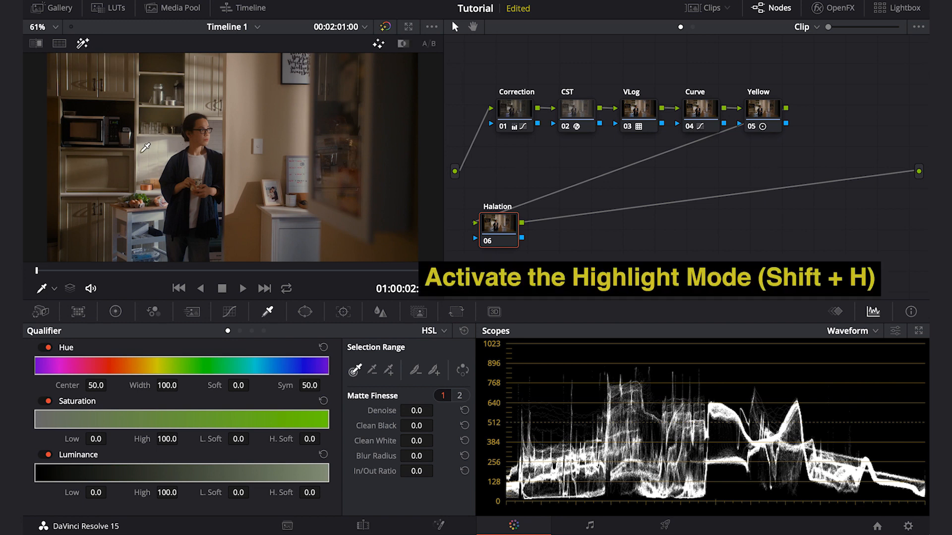
key(shift+h)
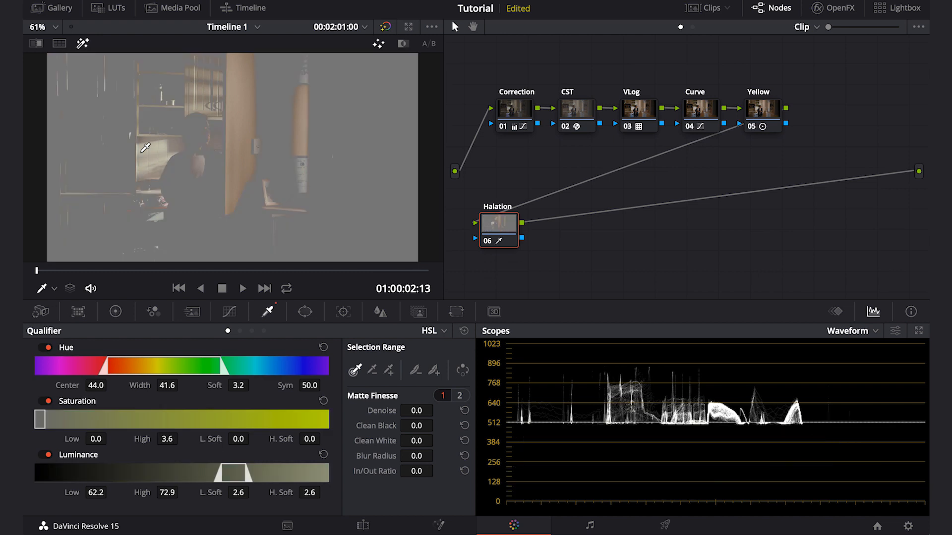
mouse_move(215, 408)
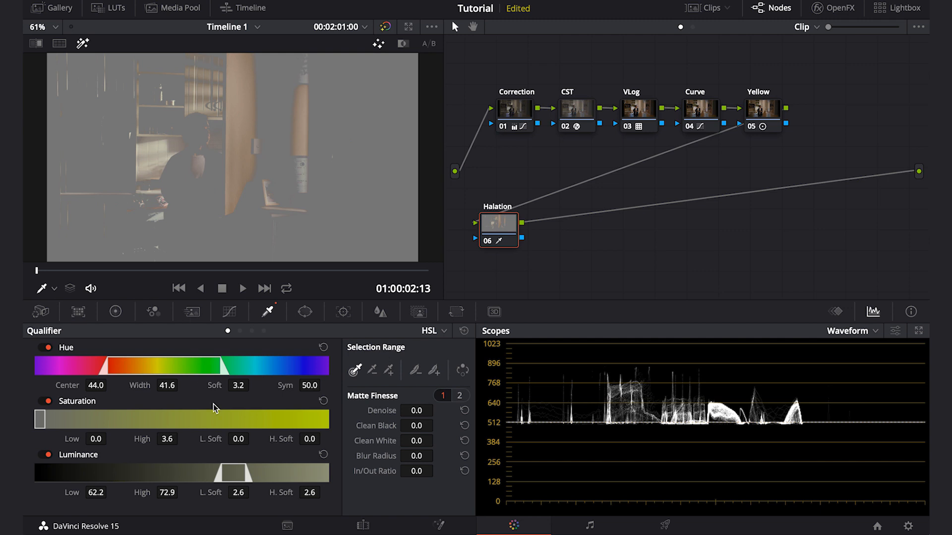
drag(218, 472, 243, 472)
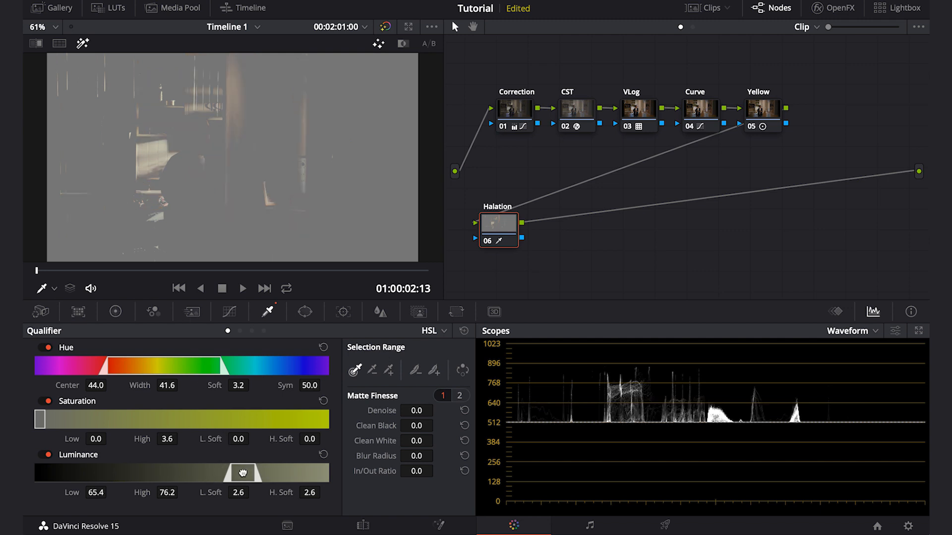
drag(258, 473, 261, 473)
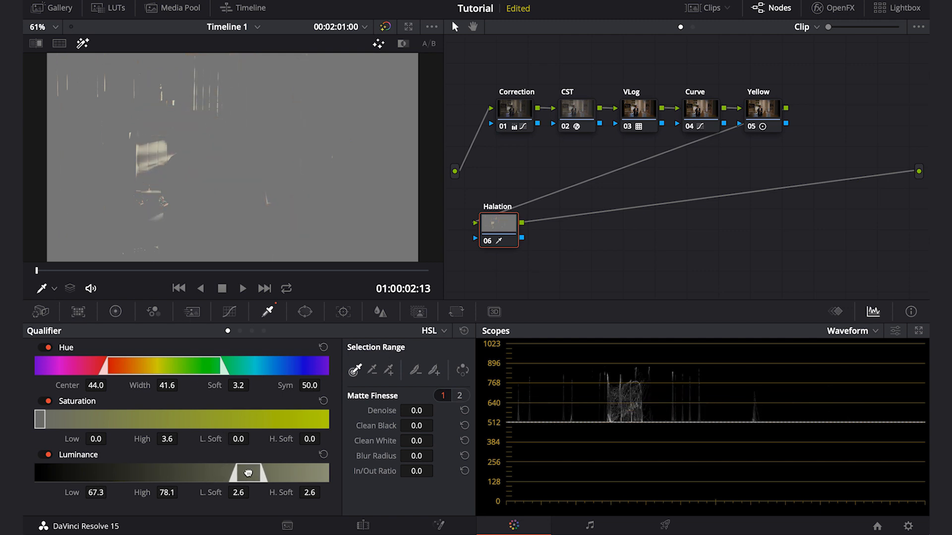
Find EdgeDetect in the OpenFX library and apply it to Halation in Grayscale Edges mode
click(838, 8)
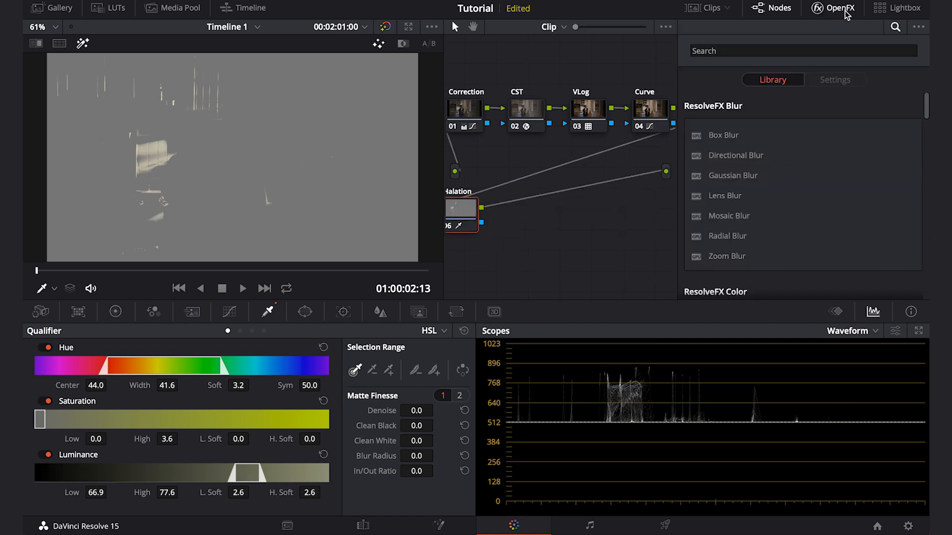
click(801, 51)
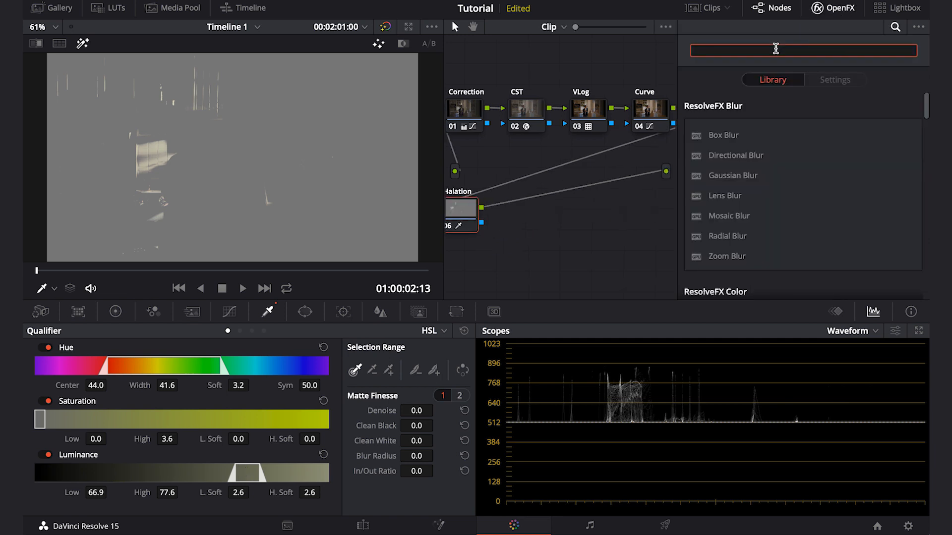
text(edge)
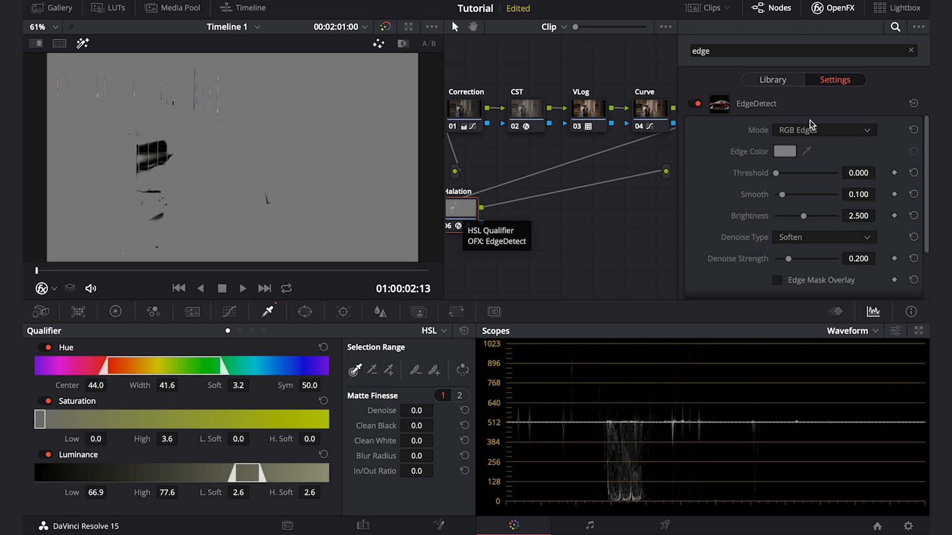
click(823, 129)
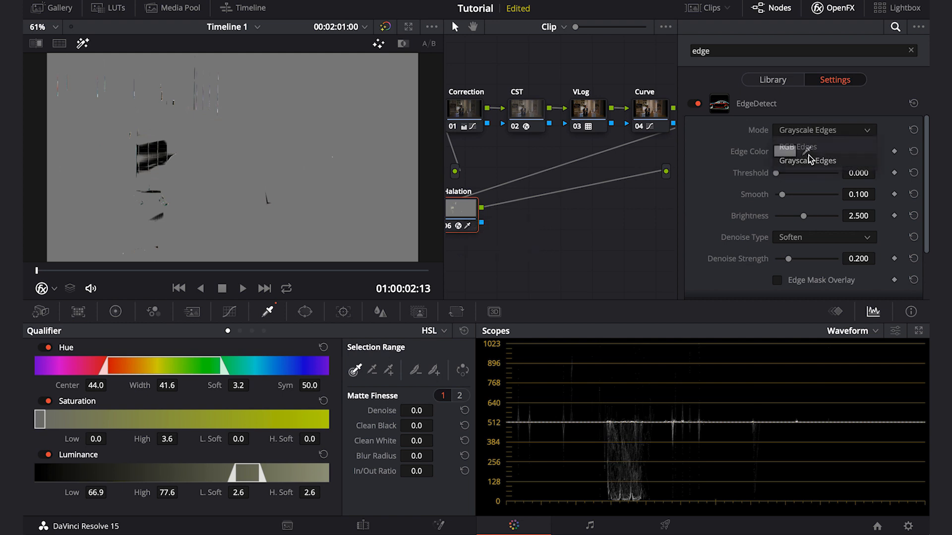
click(785, 151)
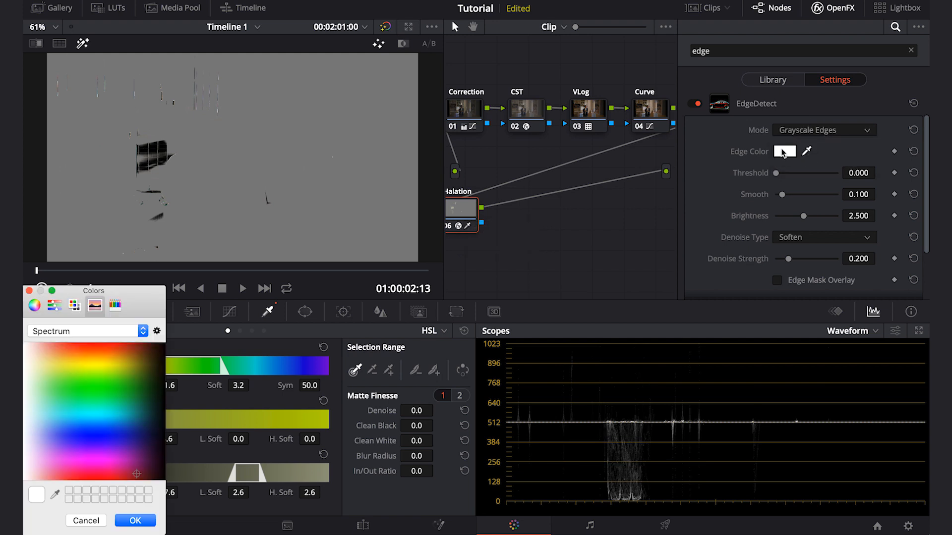
Give the edges a deep red colour and adjust the edge detection threshold
click(134, 476)
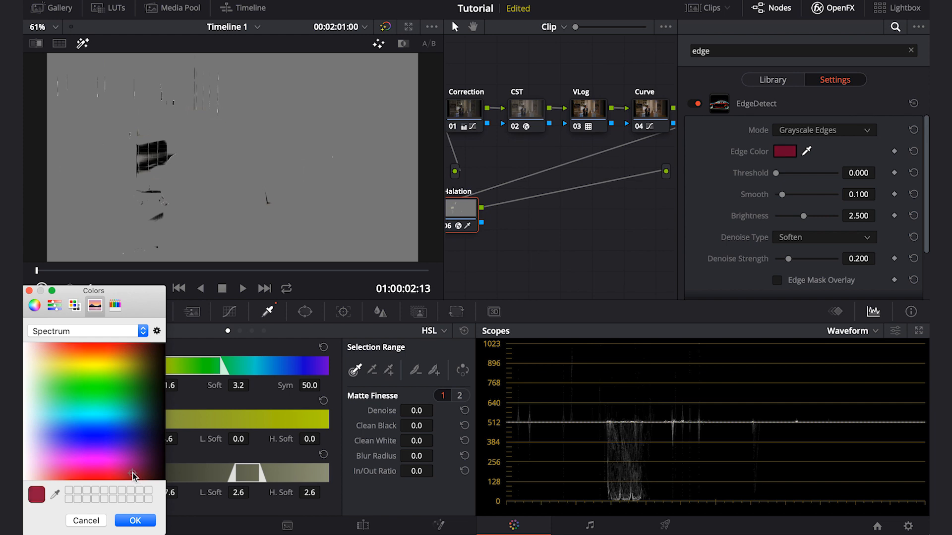
click(135, 520)
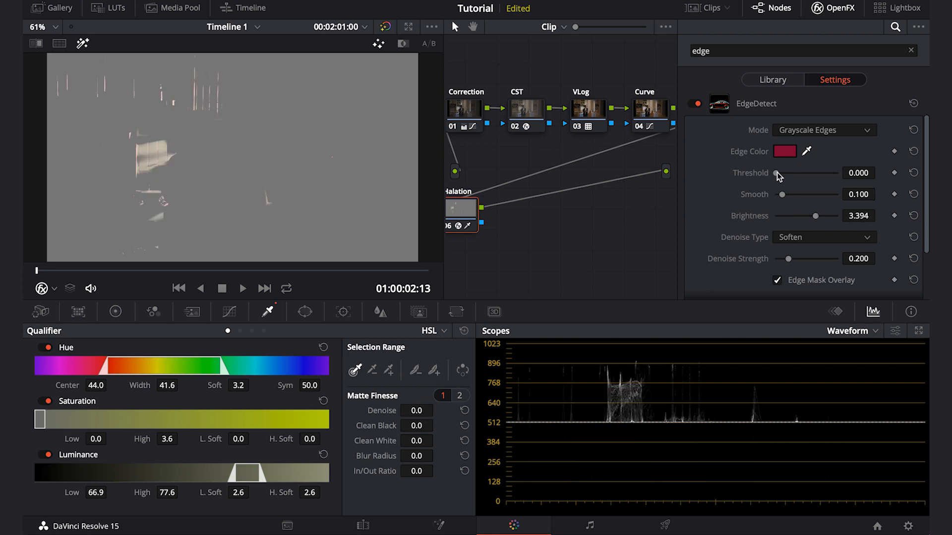
drag(820, 215, 789, 215)
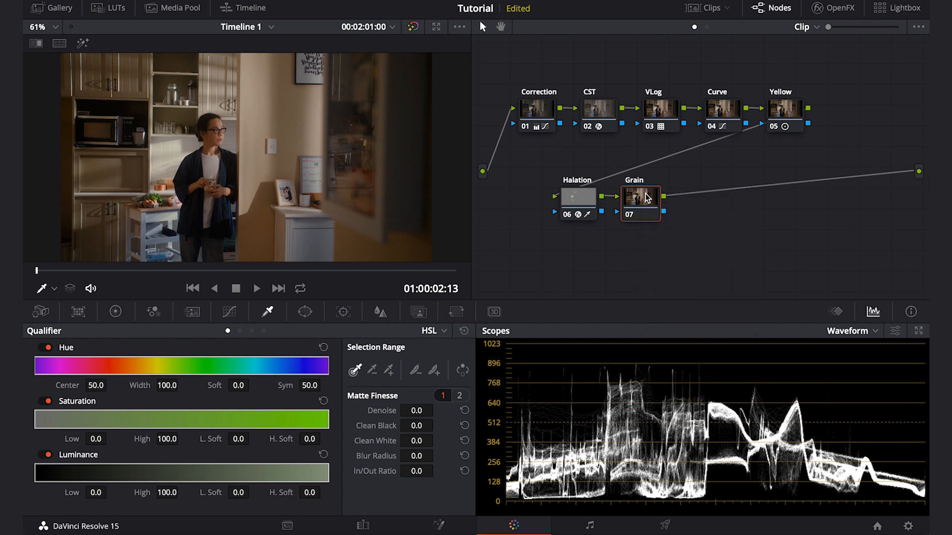
Apply Film Grain to the new Grain node and hide the settings to view the grainy frame
click(834, 8)
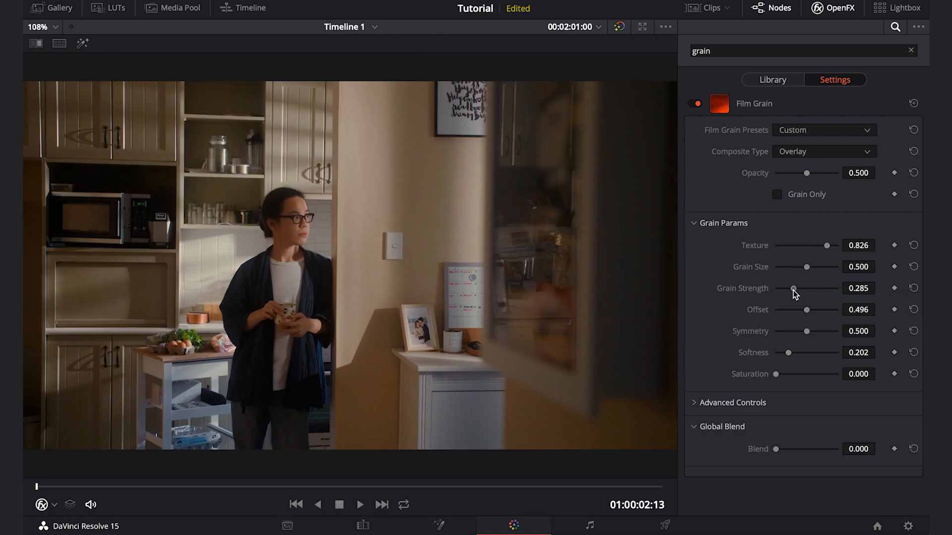
click(832, 8)
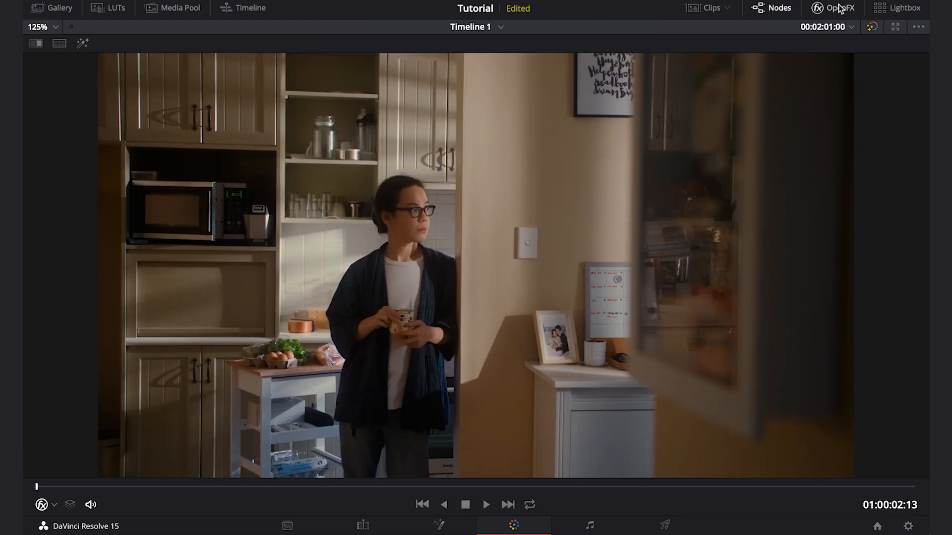